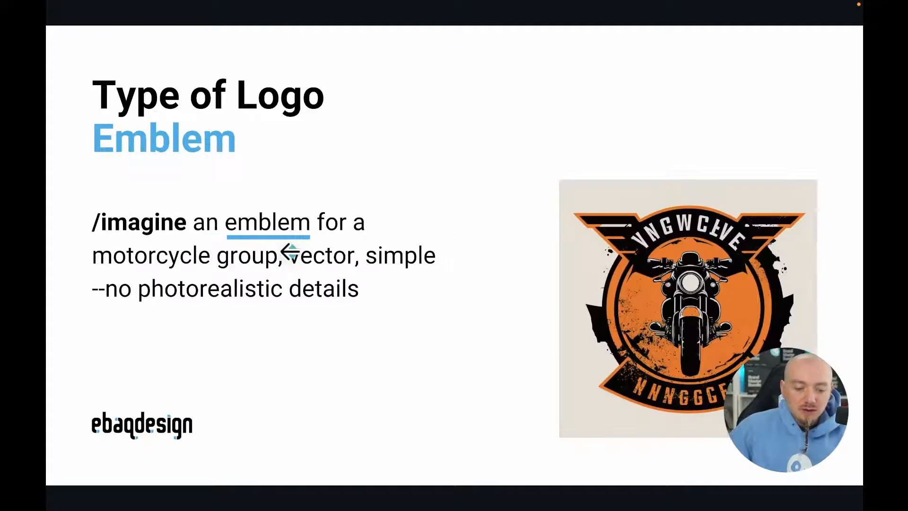
pyautogui.moveTo(474, 270)
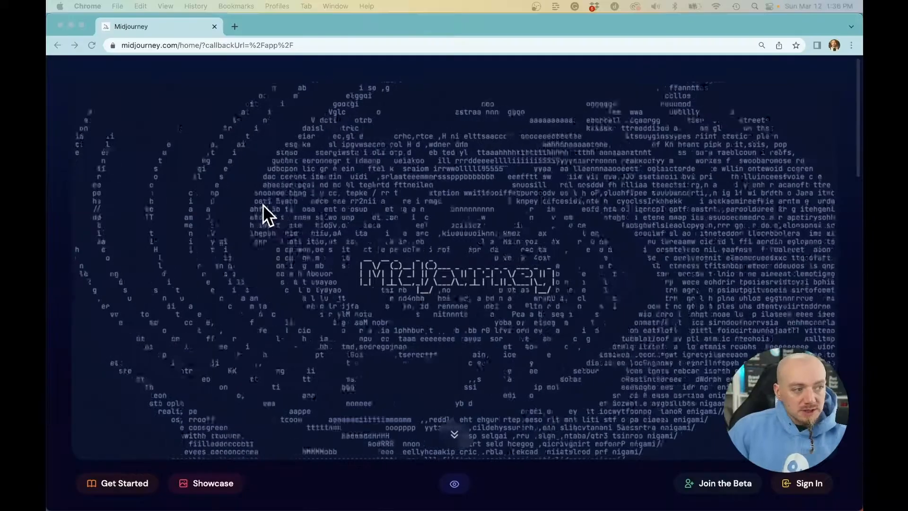
pyautogui.moveTo(717, 484)
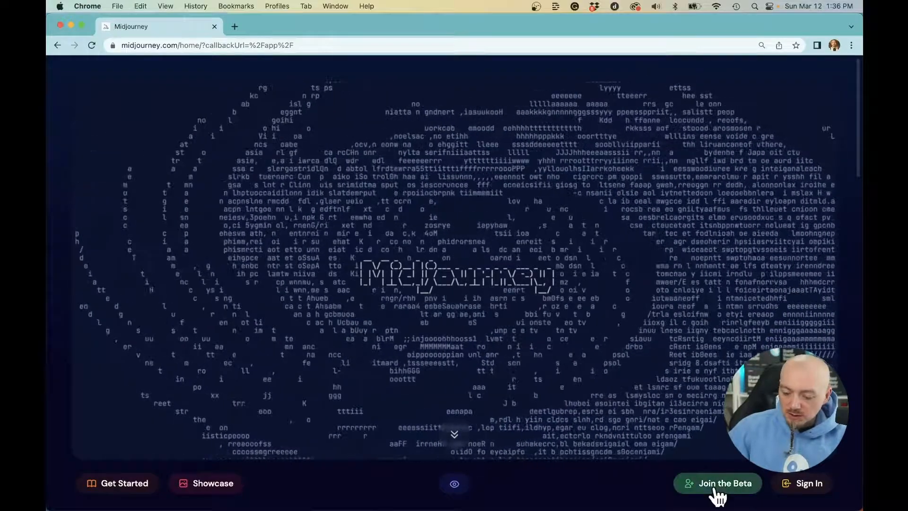
# Join the Midjourney beta from midjourney.com, landing on the Discord invite page.
pyautogui.click(718, 484)
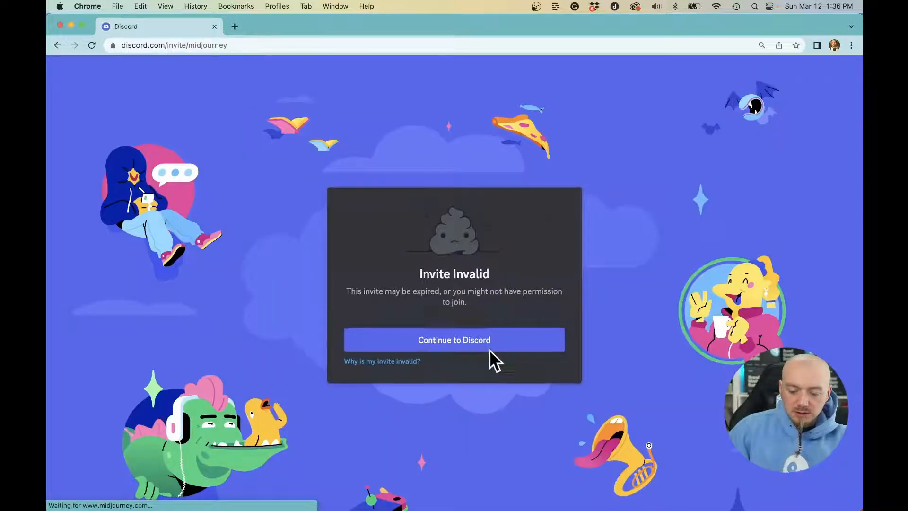
# Continue into the Midjourney server, find Midjourney Bot in the member list and add it to your own server.
pyautogui.click(454, 340)
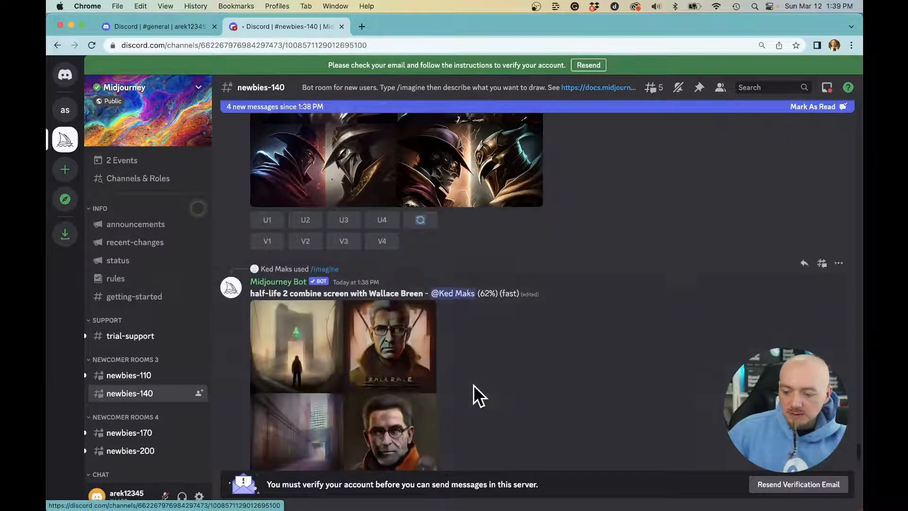
pyautogui.scroll(-3)
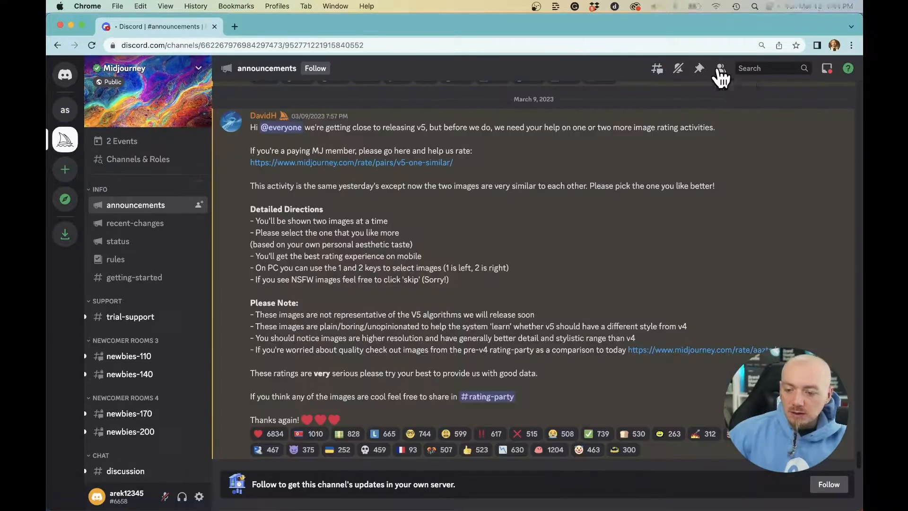
pyautogui.click(721, 68)
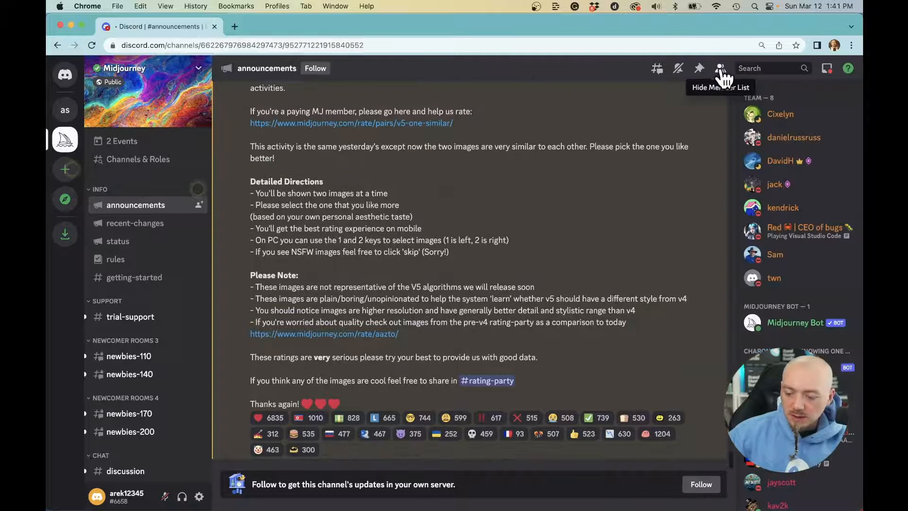
pyautogui.click(794, 323)
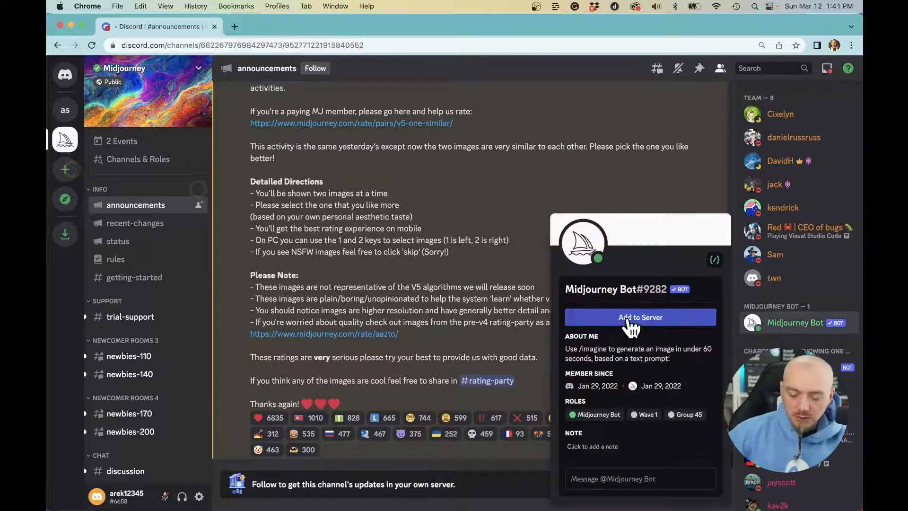
pyautogui.click(641, 317)
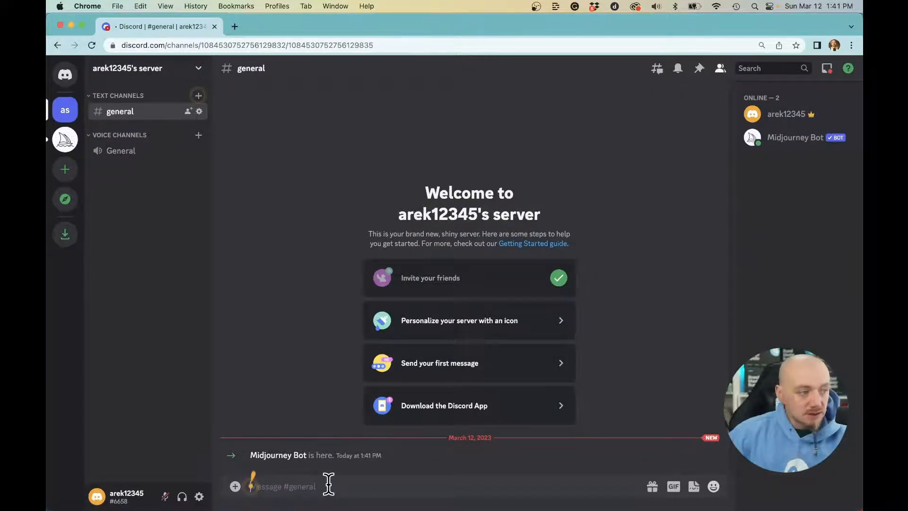
# Submit /imagine 'a lettermark of a letter A, logo, serif font, vector, simple'.
pyautogui.write('/im')
pyautogui.write('a lettermark of a letter "')
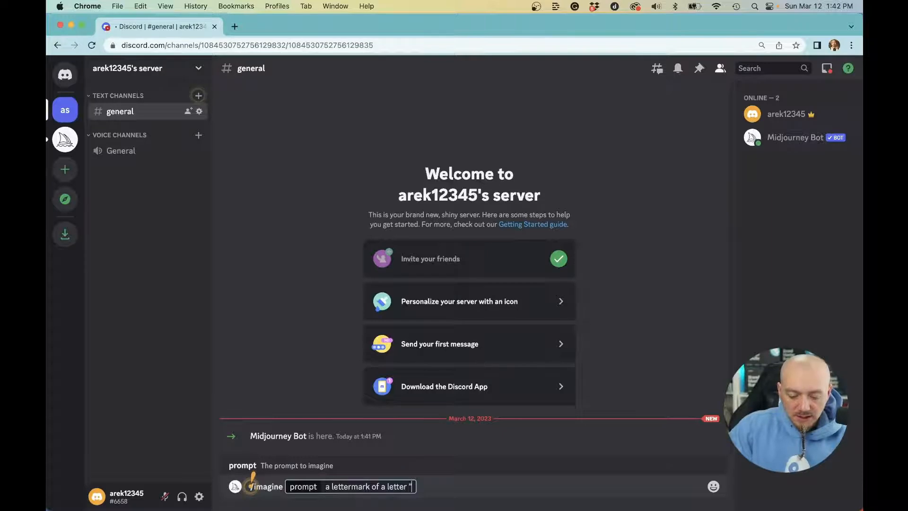
pyautogui.write('A, logo, serif font')
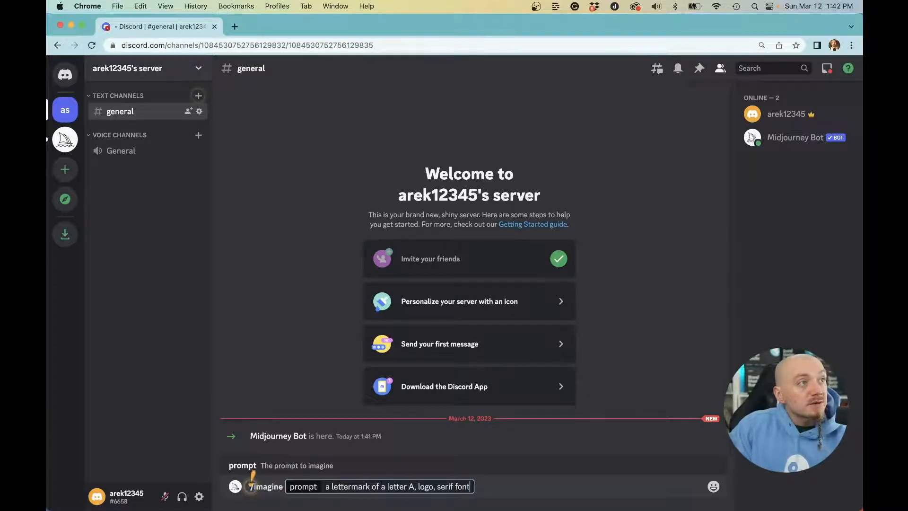
pyautogui.write(', vector, simple')
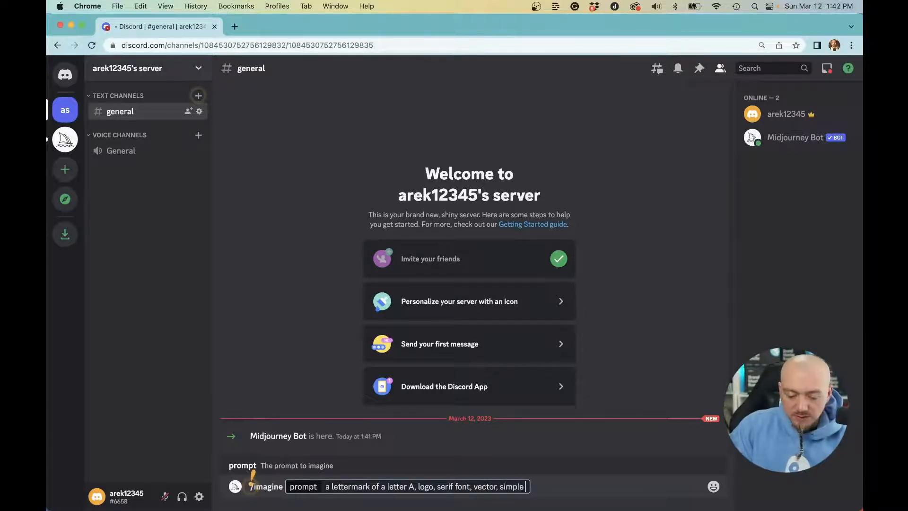
pyautogui.press('enter')
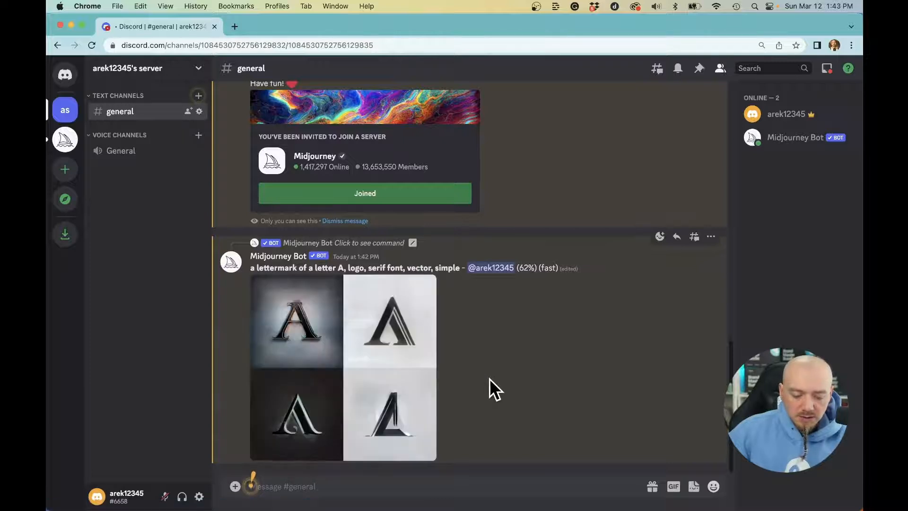
pyautogui.moveTo(464, 267)
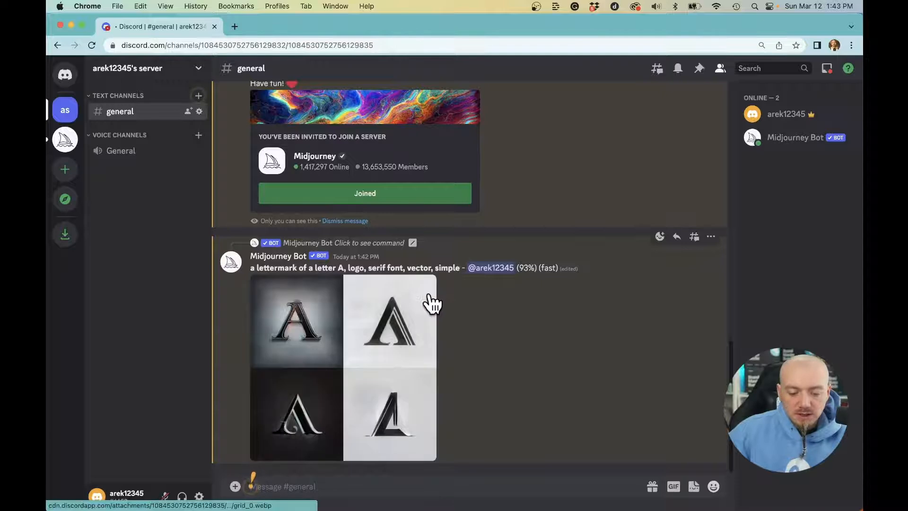
pyautogui.moveTo(484, 382)
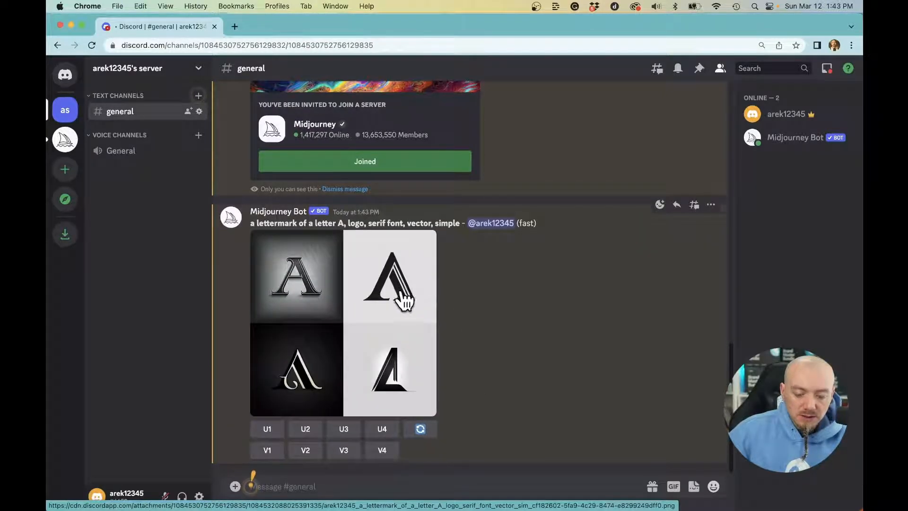
pyautogui.moveTo(295, 298)
pyautogui.write('a lettermark of a letter A, logo, serif font, vector, simple --no shading realistic ph')
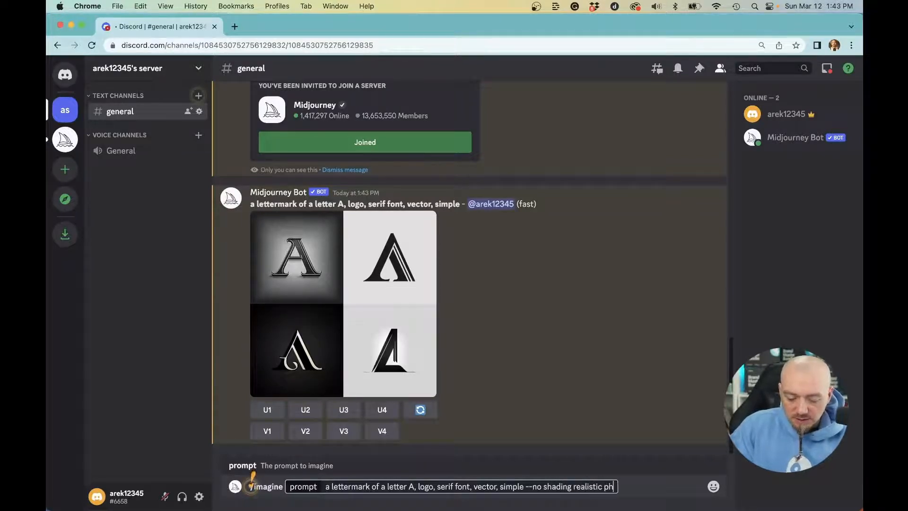
# Send the letter A prompt with '--no shading realistic photo details' appended.
pyautogui.write('oto details')
pyautogui.press('enter')
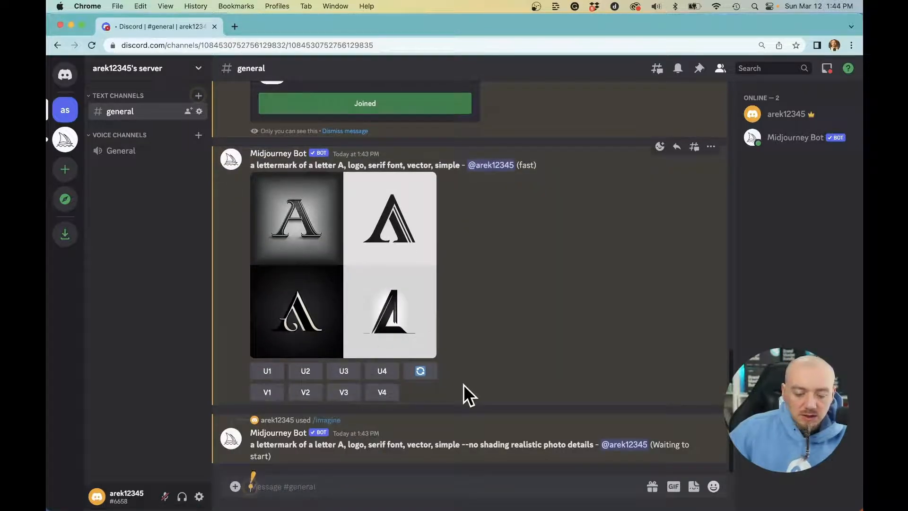
pyautogui.moveTo(502, 312)
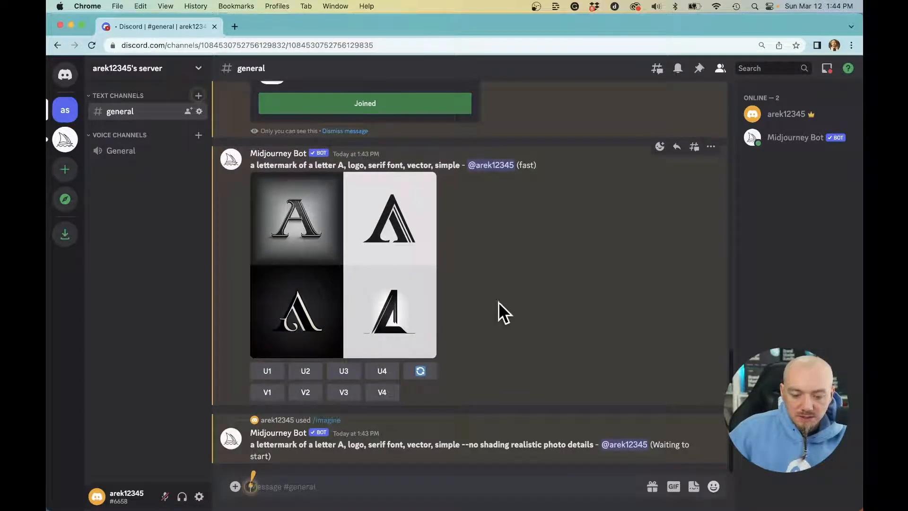
pyautogui.moveTo(467, 329)
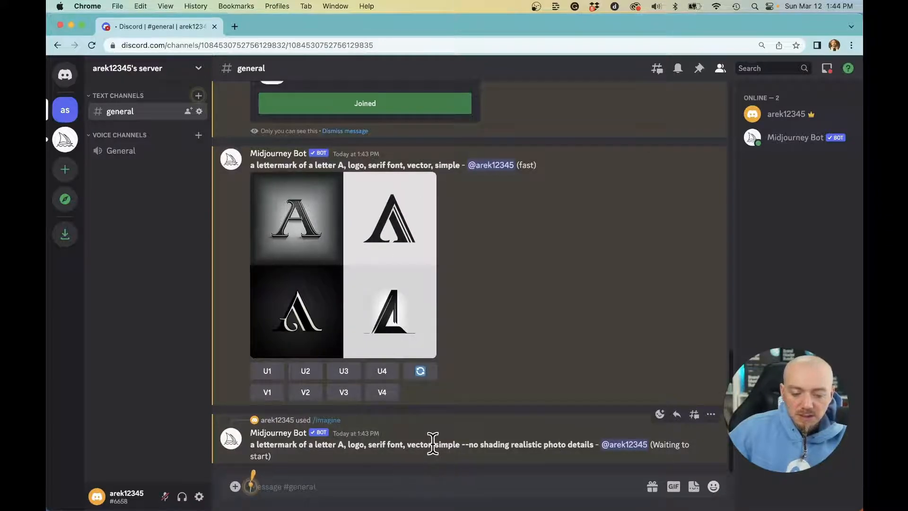
pyautogui.moveTo(527, 506)
pyautogui.write('/imagine prompt an emblem')
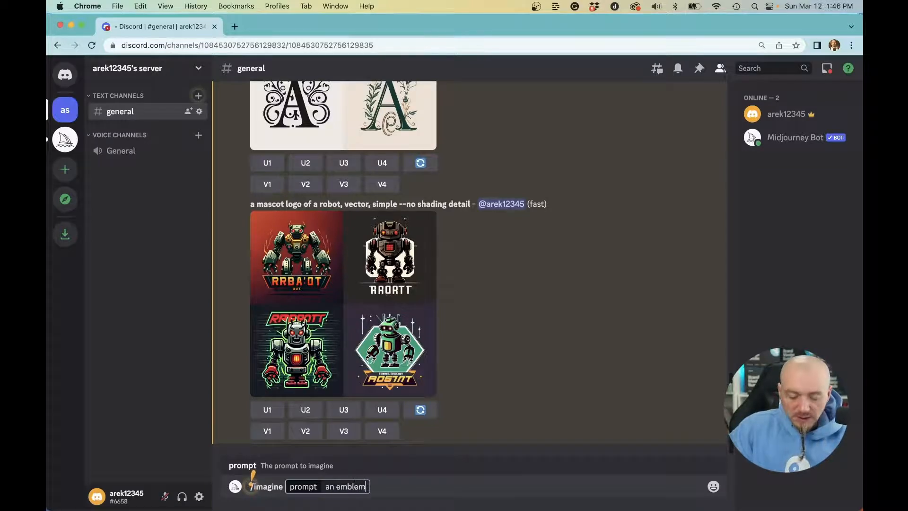
# Write the prompt 'an emblem for a motorcycle group, vector, simple --no photorealistic details'.
pyautogui.write('for a motorcycle')
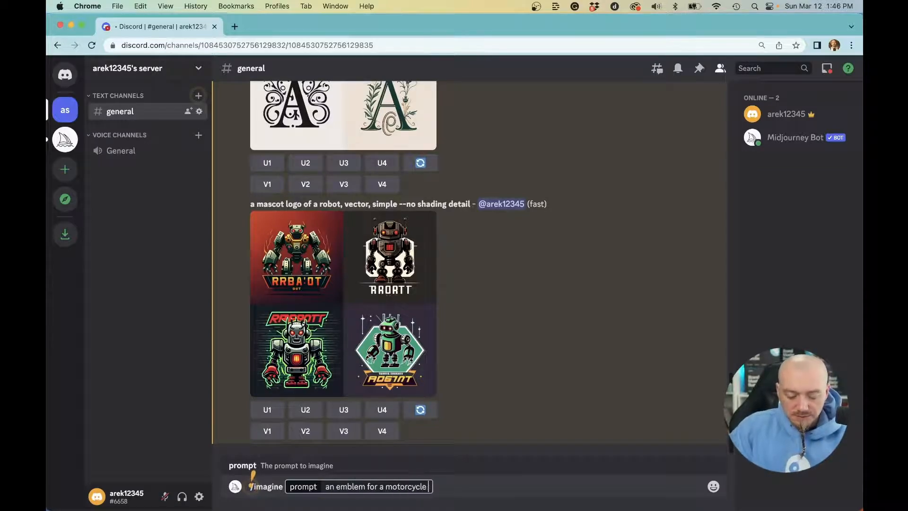
pyautogui.write('group, vector, simple')
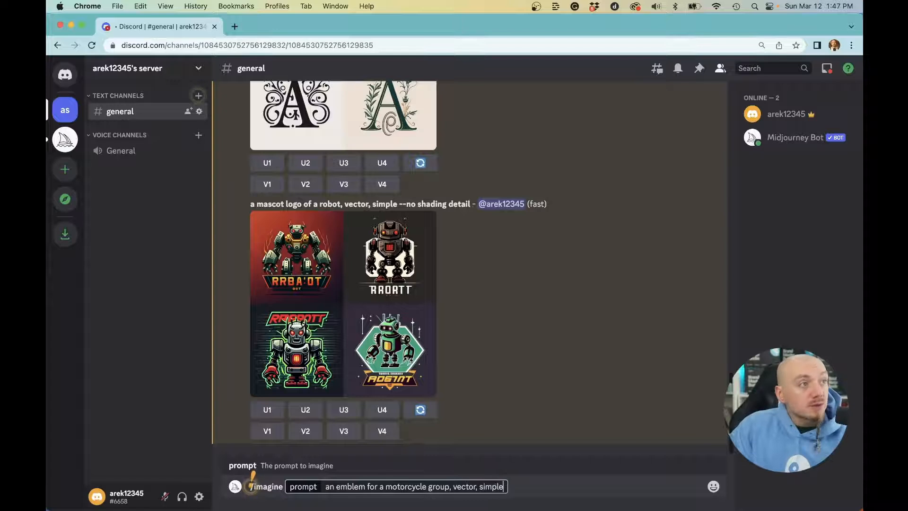
pyautogui.write('--no photoreal')
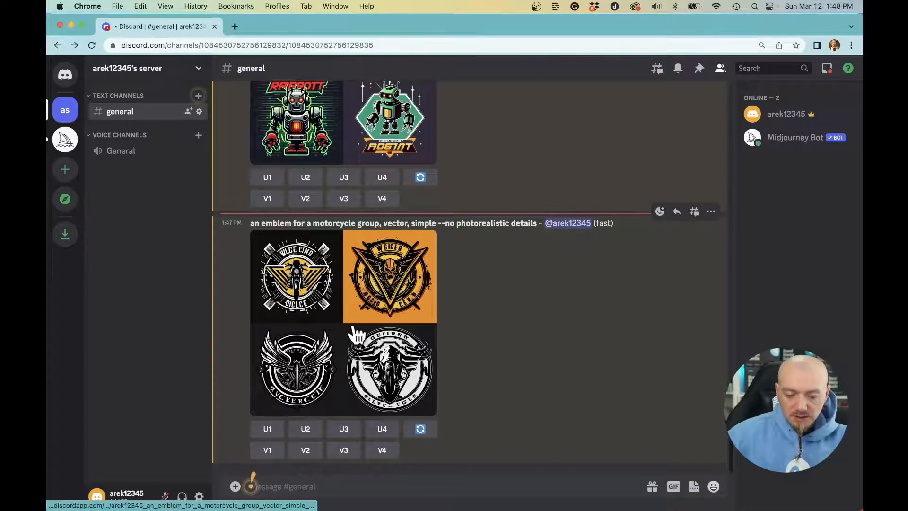
pyautogui.moveTo(573, 344)
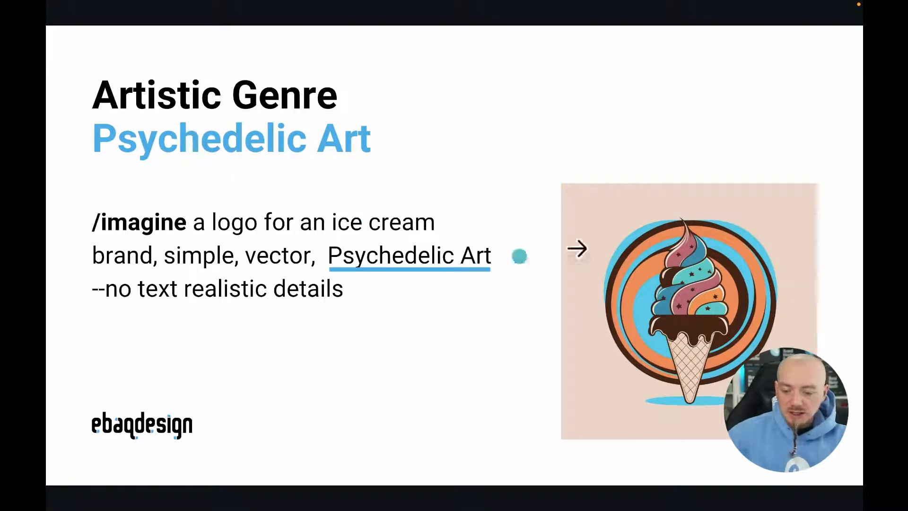
pyautogui.moveTo(710, 269)
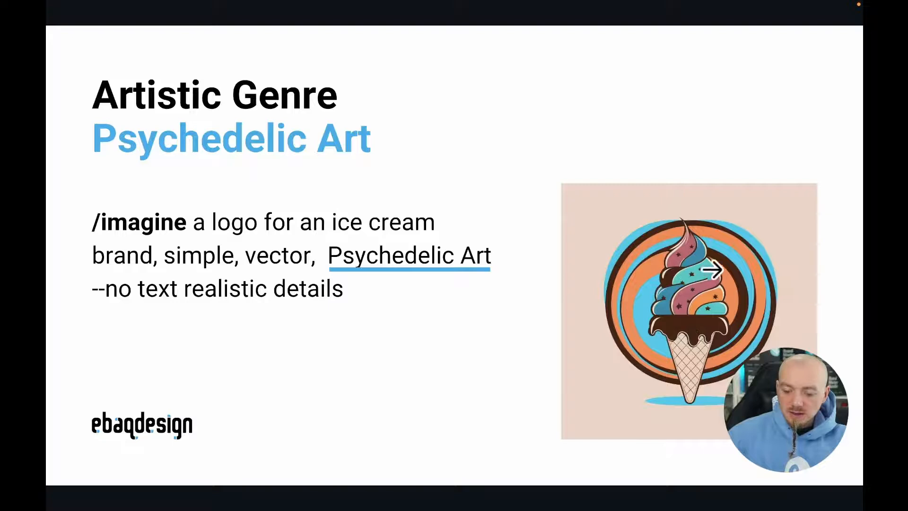
pyautogui.moveTo(701, 333)
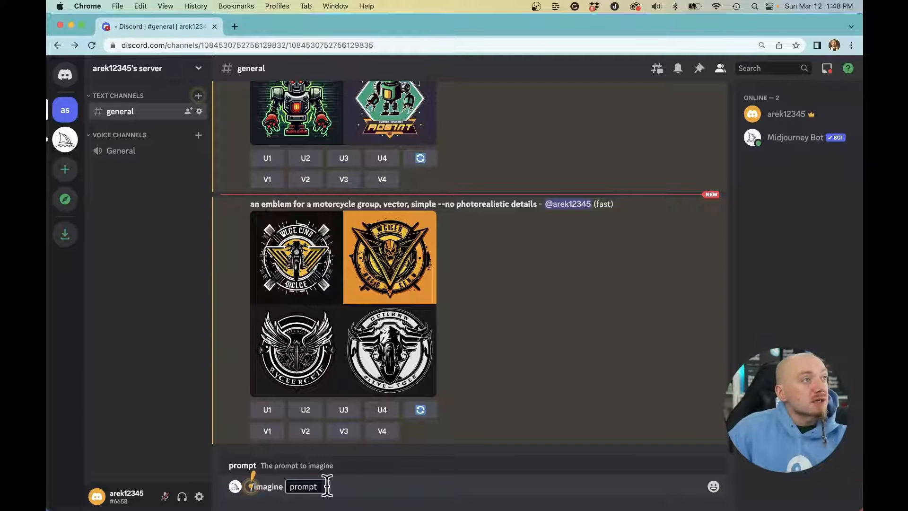
# Write the prompt 'a logo for an ice cream brand, simple, vector, psychodelic art --no text realistic details'.
pyautogui.write('a logo for')
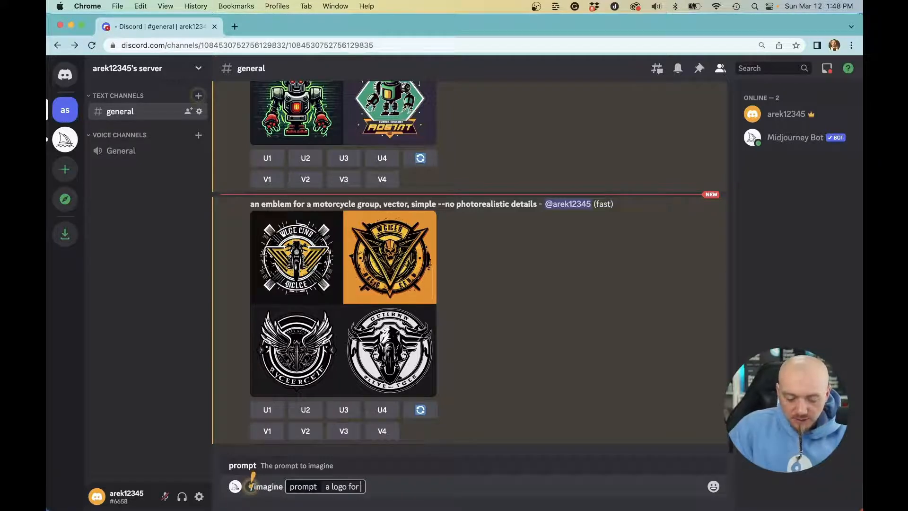
pyautogui.write('an ice cream')
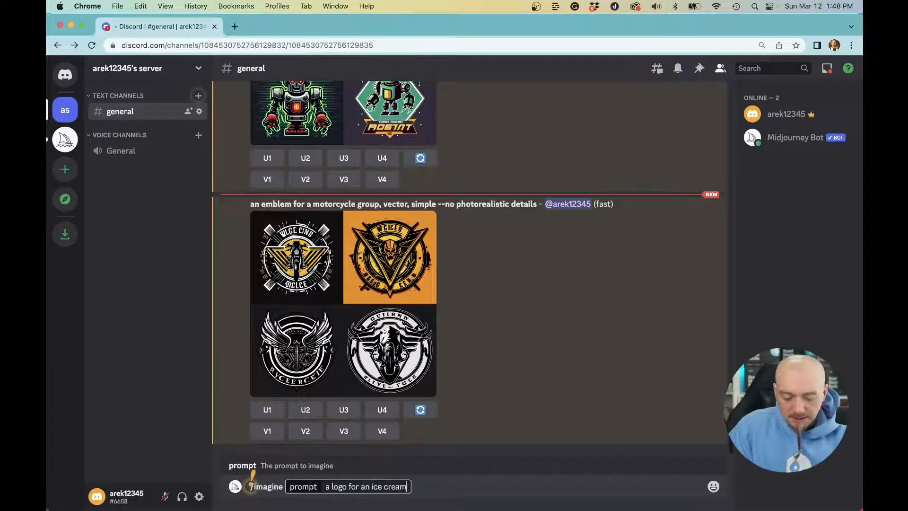
pyautogui.write('brand, simple, vector, psychodelic art --no text')
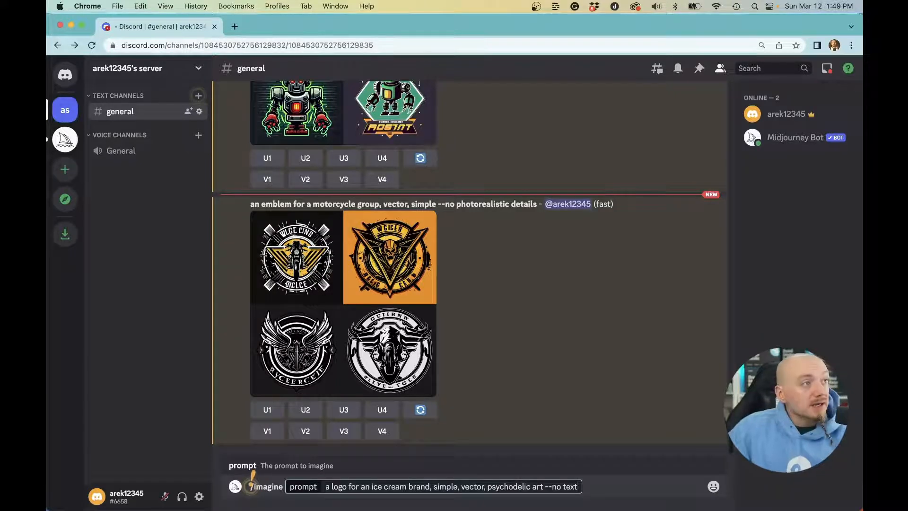
pyautogui.write('realistic detai')
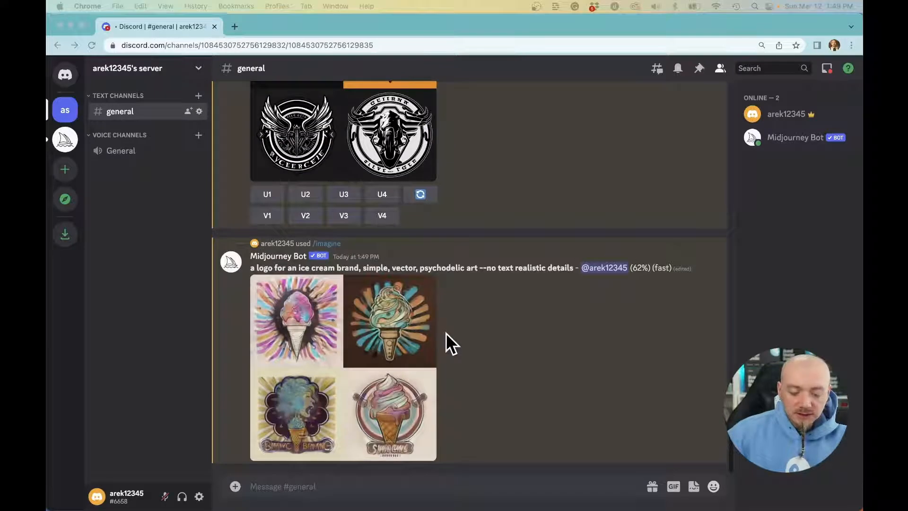
pyautogui.moveTo(410, 335)
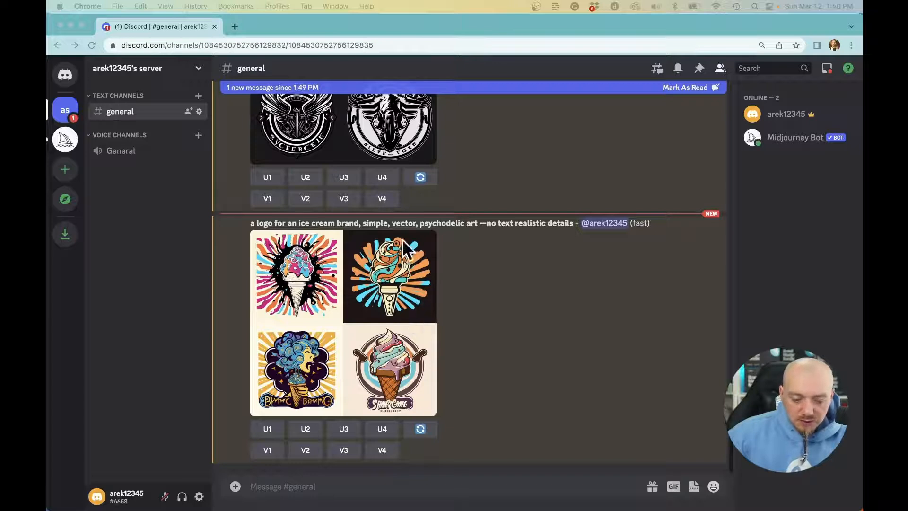
pyautogui.moveTo(339, 316)
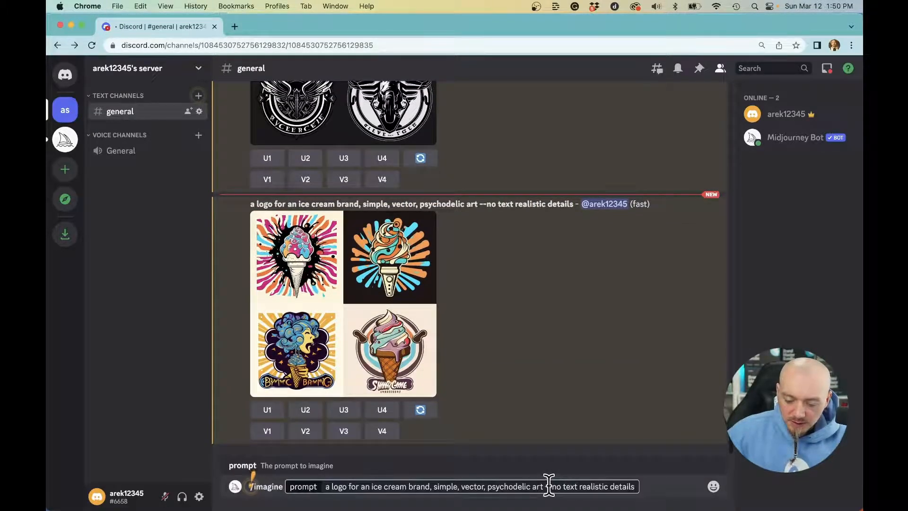
# Swap 'psychodelic art' for 'de stijl' in the ice cream logo prompt and view the resulting grids.
pyautogui.write('de stijl')
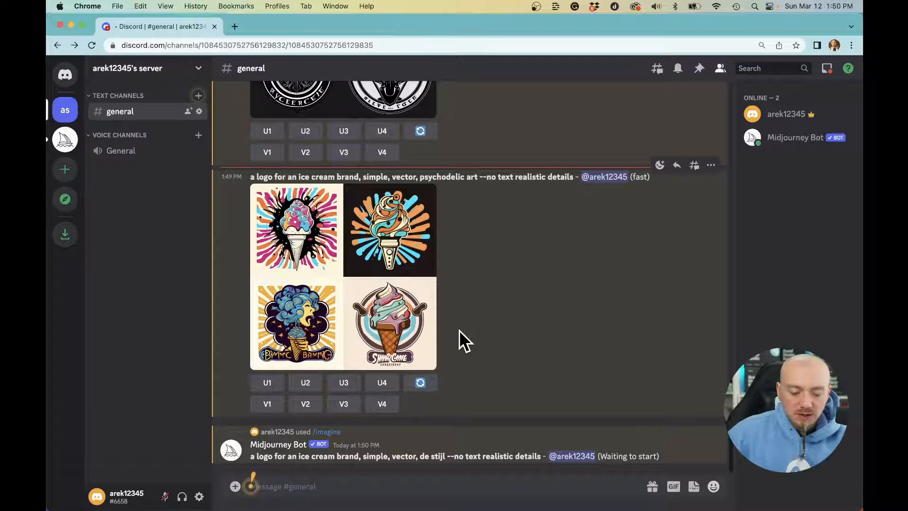
pyautogui.scroll(-3)
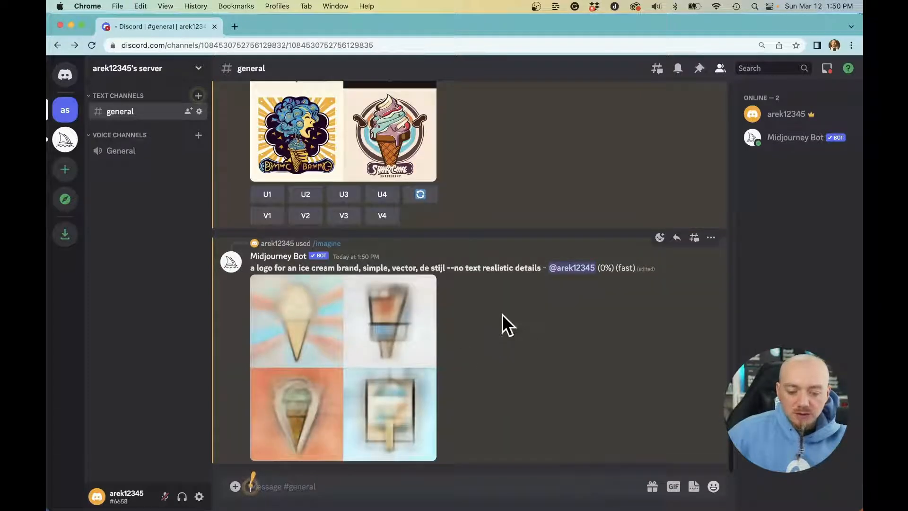
pyautogui.moveTo(502, 357)
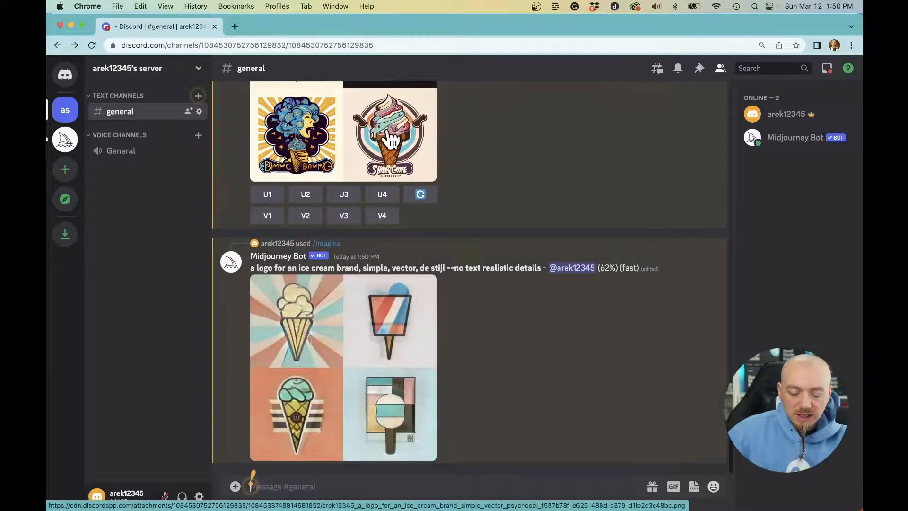
pyautogui.scroll(-3)
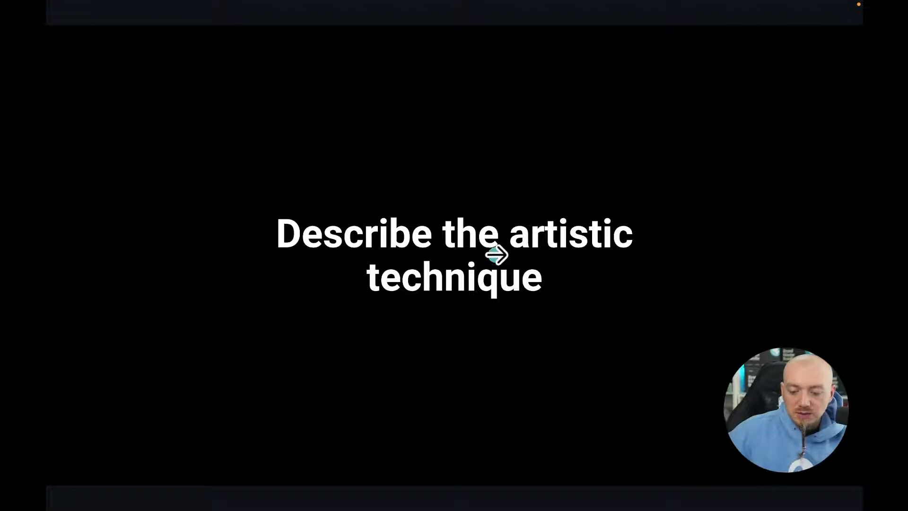
# Advance to the Screen-Print technique slide with its diamond logo example.
pyautogui.click(496, 254)
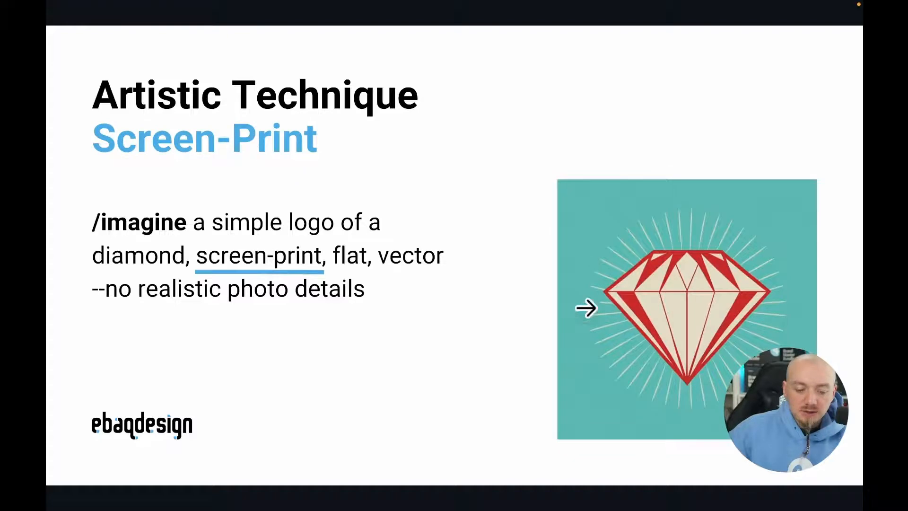
pyautogui.moveTo(579, 300)
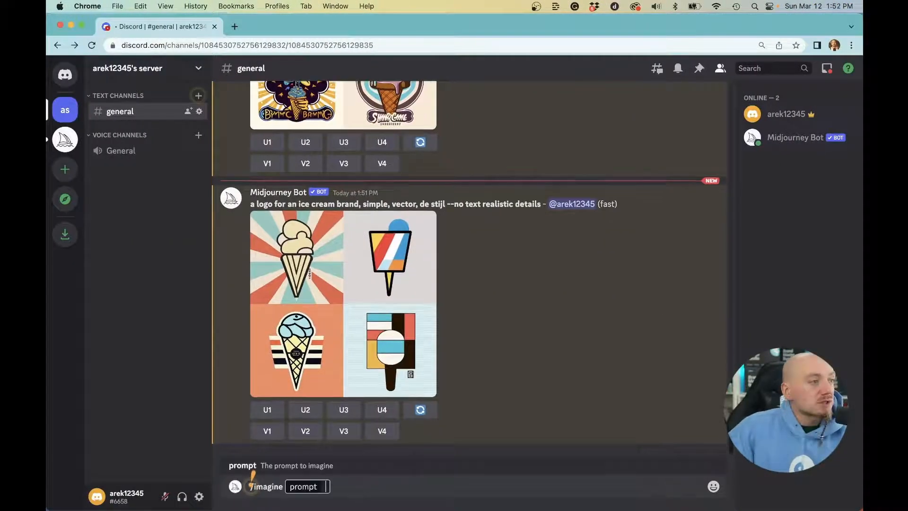
# Submit /imagine 'a simple logo of a diamond, line, flat, vector --no realistic photo details'.
pyautogui.write('a simple logo of')
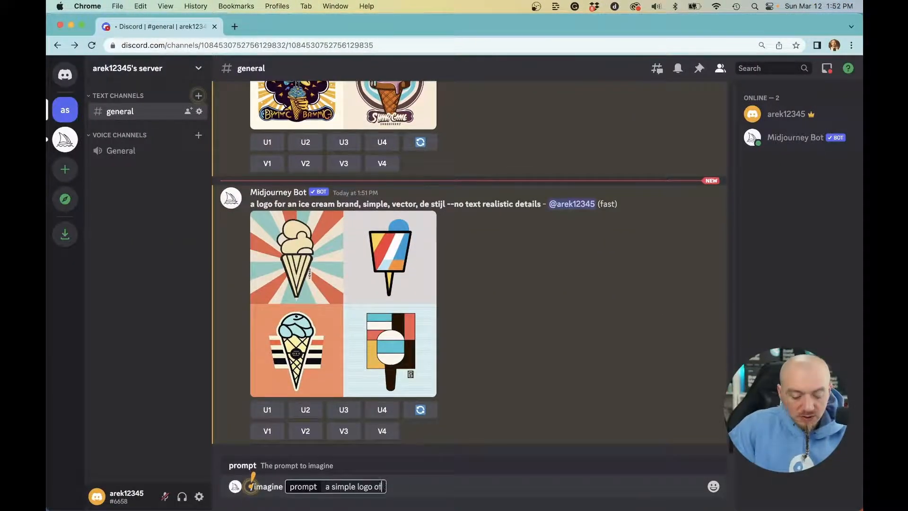
pyautogui.write('a diamond, line,')
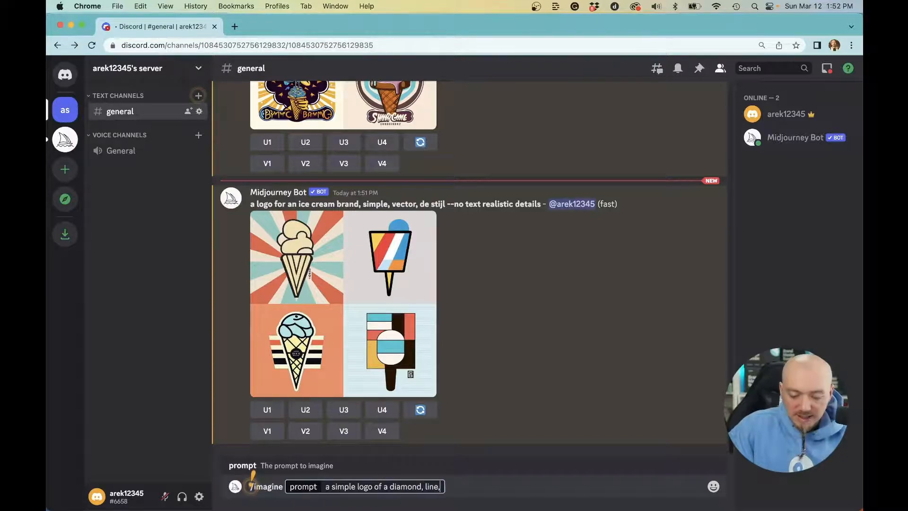
pyautogui.write('flat, vector')
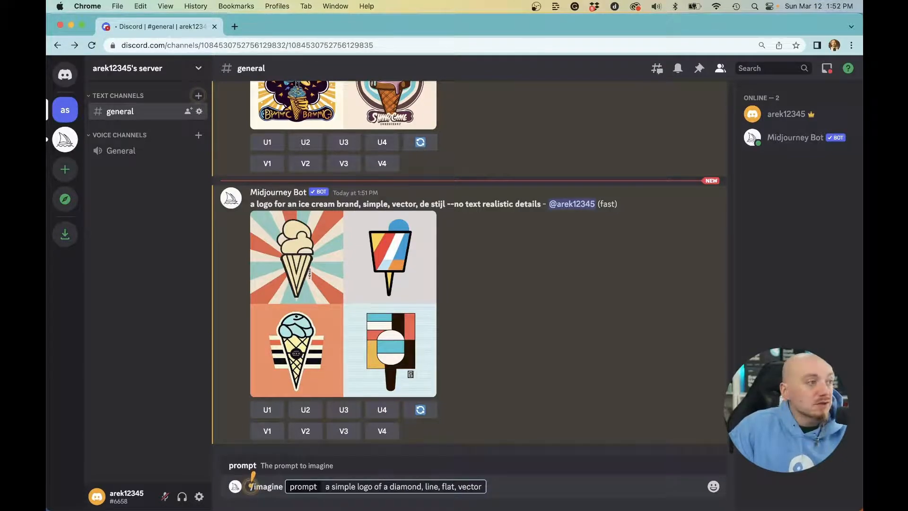
pyautogui.write('--no realistic p')
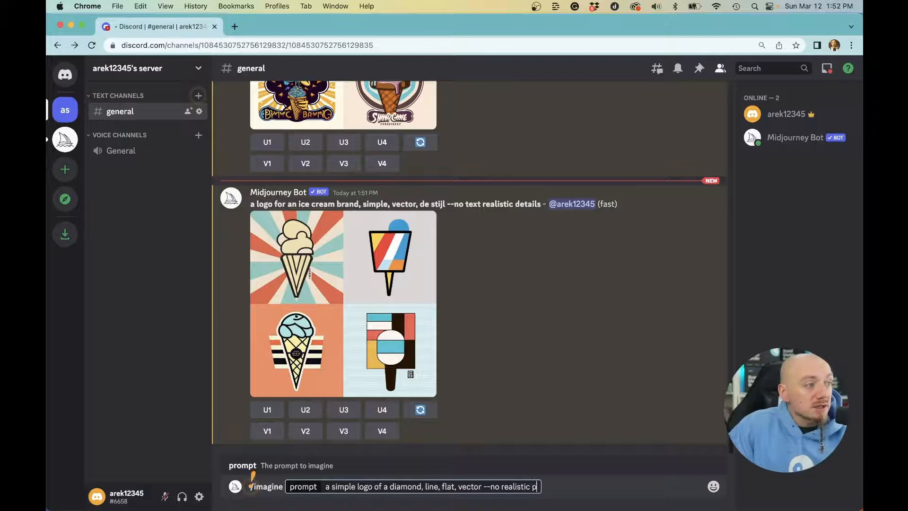
pyautogui.press('enter')
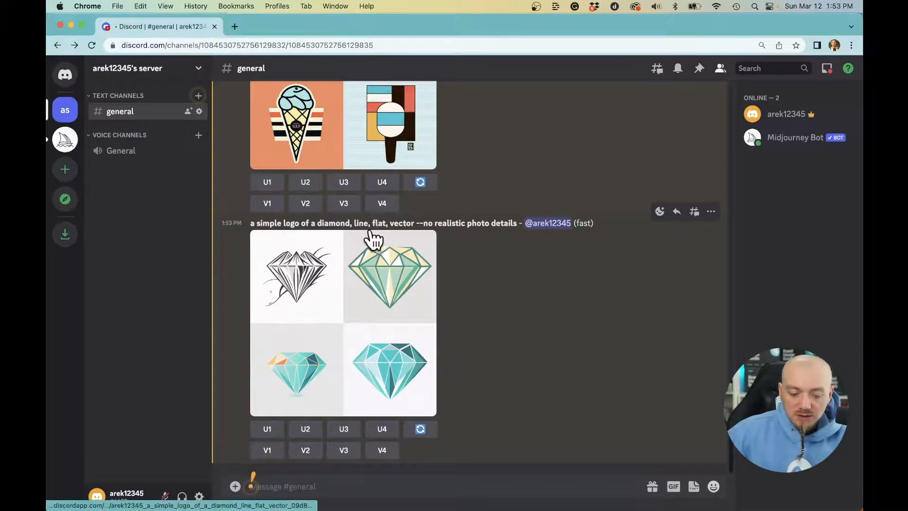
pyautogui.moveTo(437, 319)
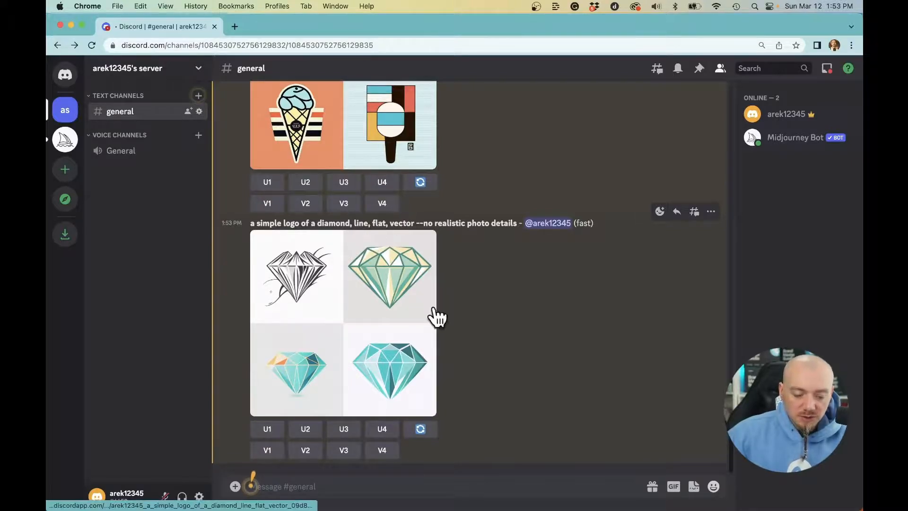
pyautogui.moveTo(409, 262)
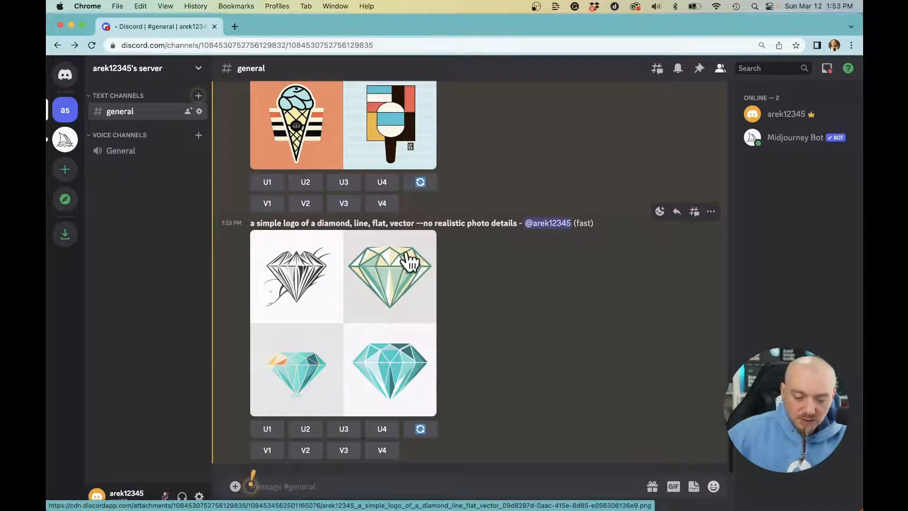
pyautogui.moveTo(475, 340)
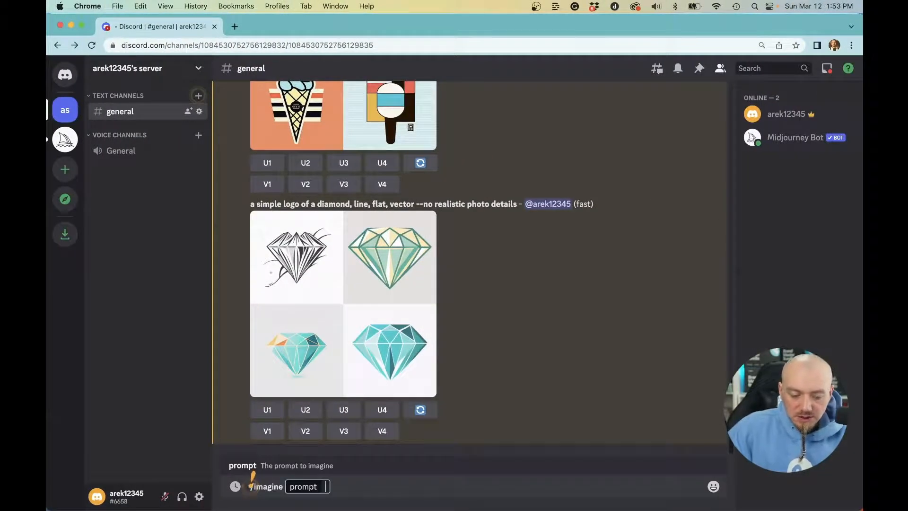
pyautogui.moveTo(473, 340)
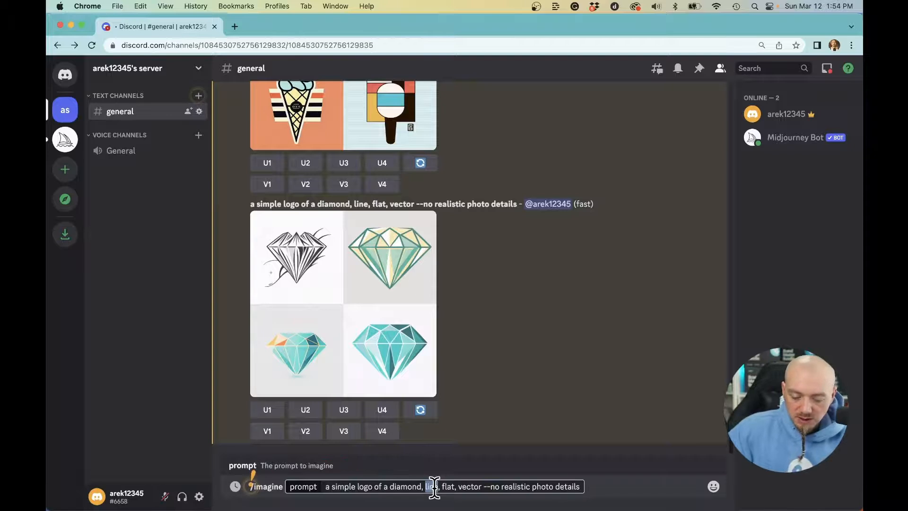
# Replace 'line' with 'gradients' in the diamond logo prompt for a colourful gradient version.
pyautogui.write('gradients')
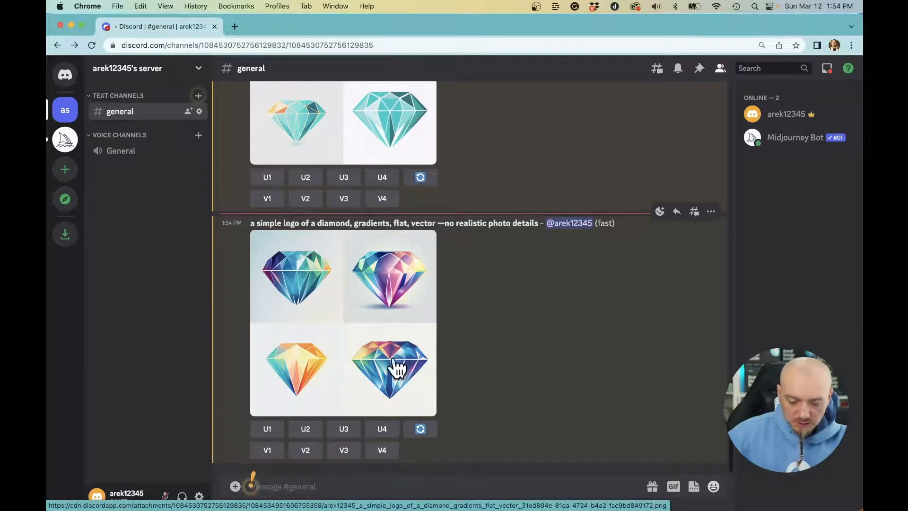
pyautogui.moveTo(406, 282)
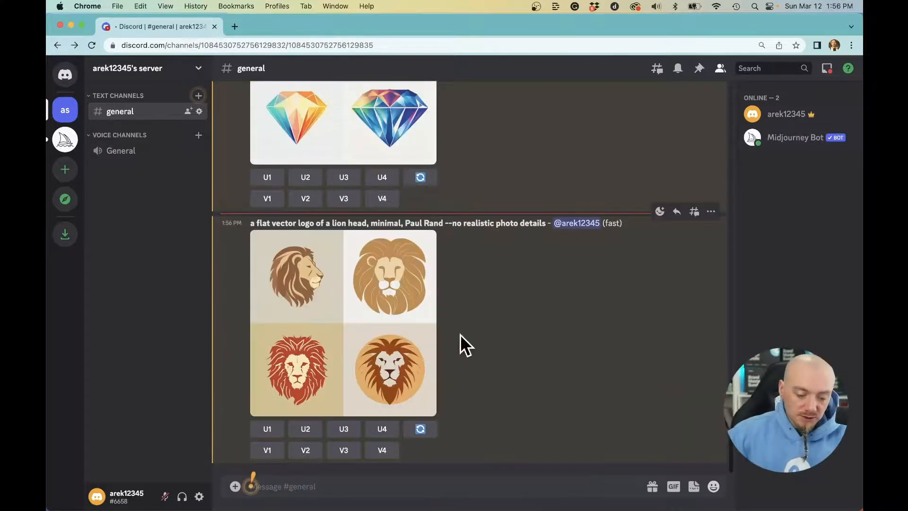
pyautogui.moveTo(338, 292)
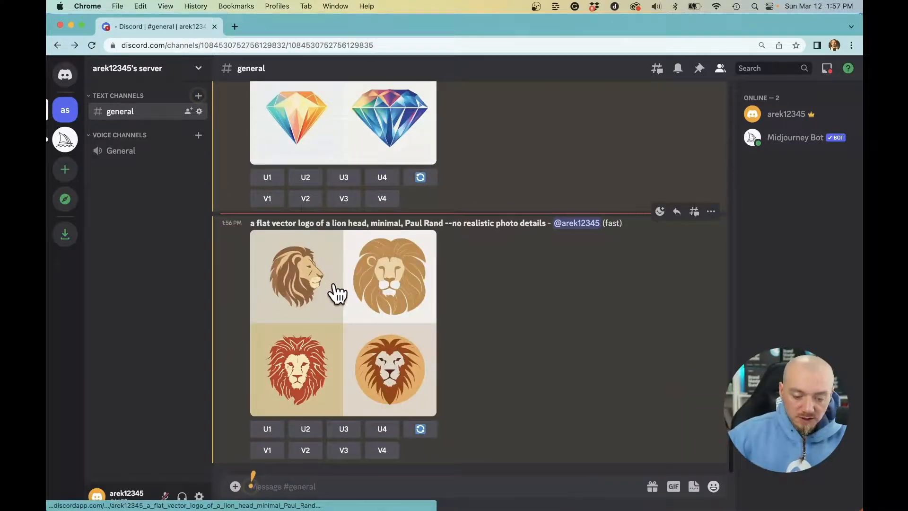
pyautogui.moveTo(329, 313)
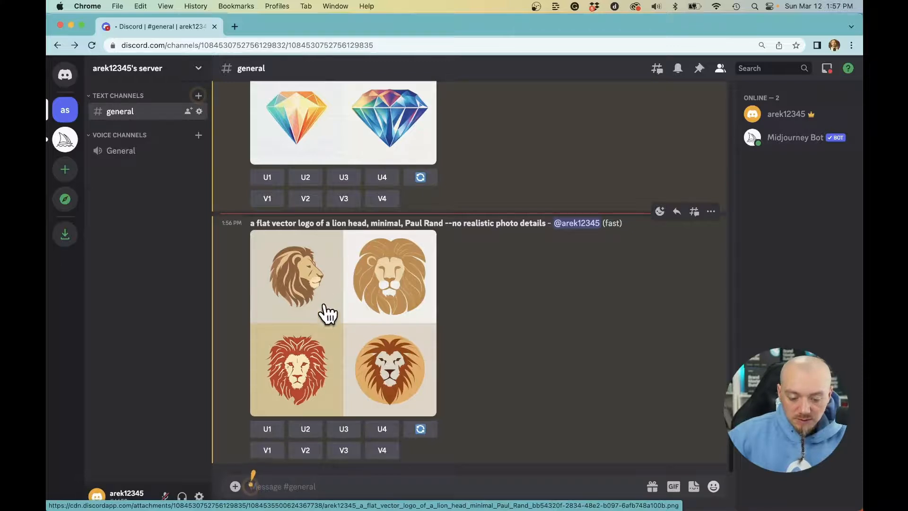
pyautogui.moveTo(311, 283)
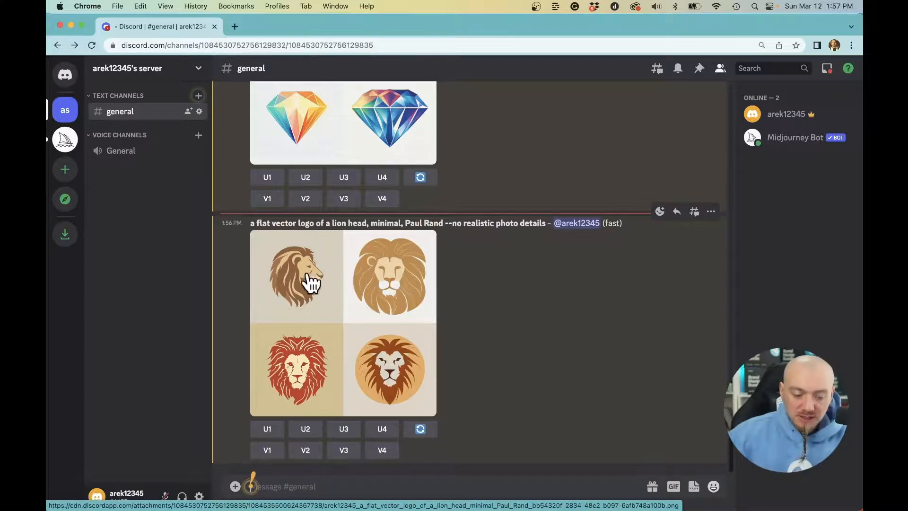
pyautogui.moveTo(336, 281)
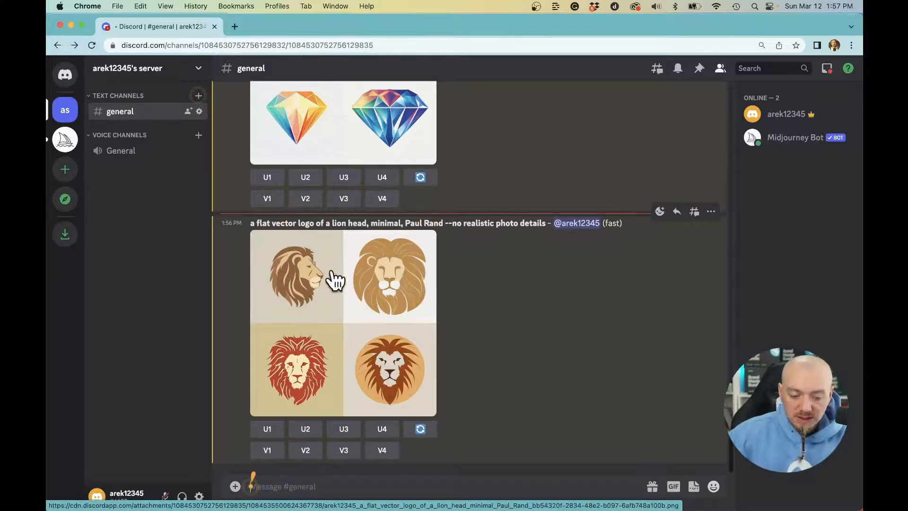
pyautogui.moveTo(255, 347)
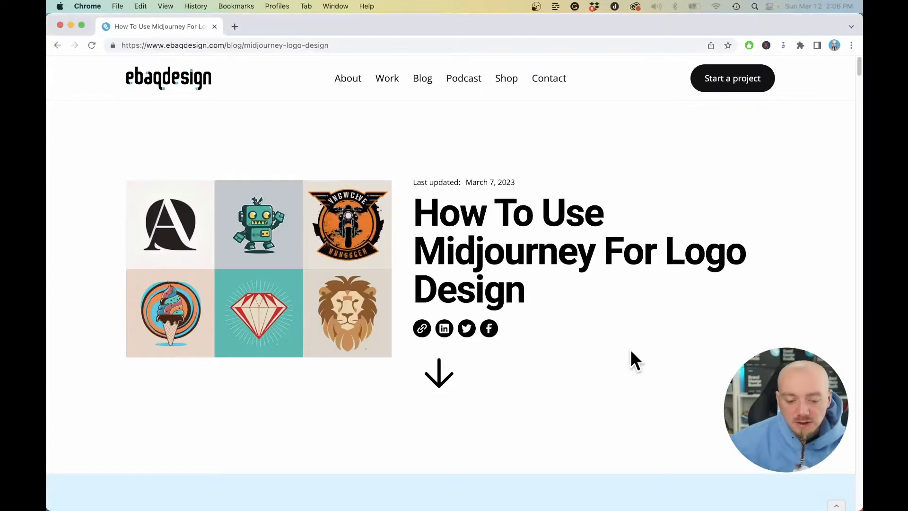
# Scroll the ebaqdesign article down to its Conclusions and the 50+ Styles for Logo Design prompt book.
pyautogui.scroll(-3)
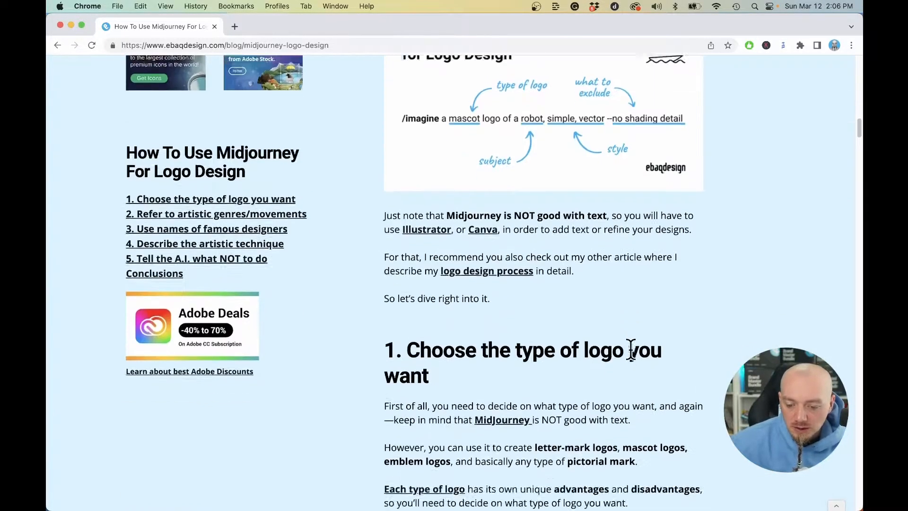
pyautogui.scroll(-3)
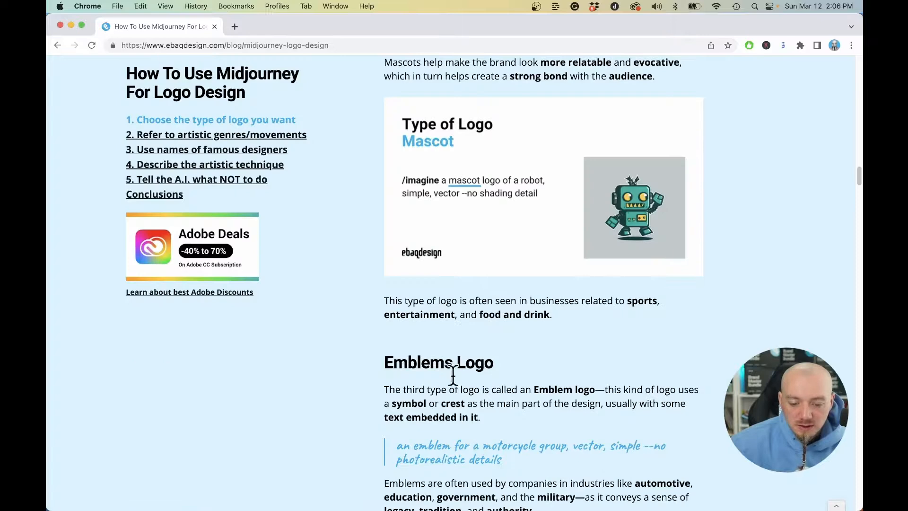
pyautogui.scroll(-3)
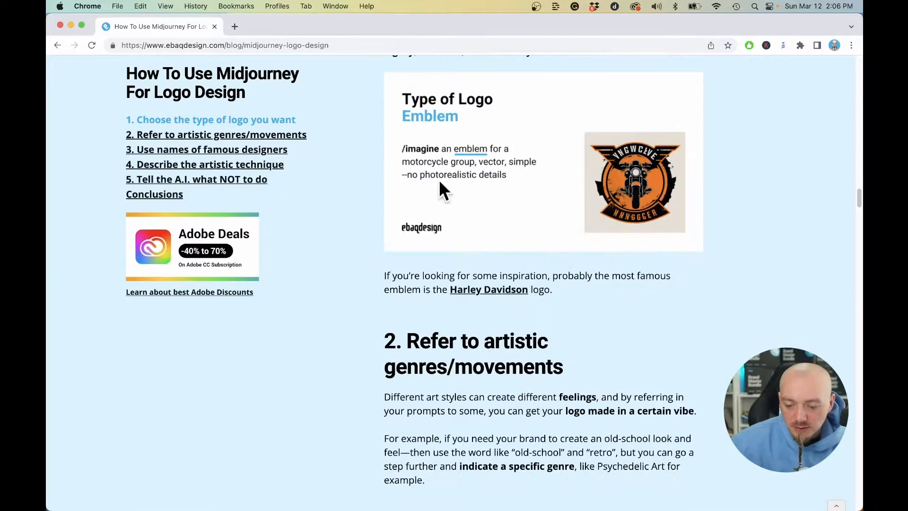
pyautogui.scroll(-3)
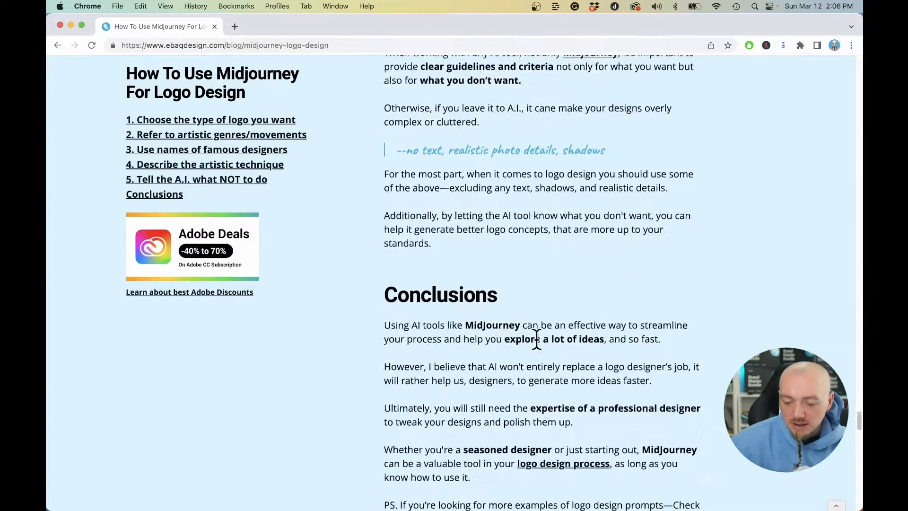
pyautogui.scroll(-3)
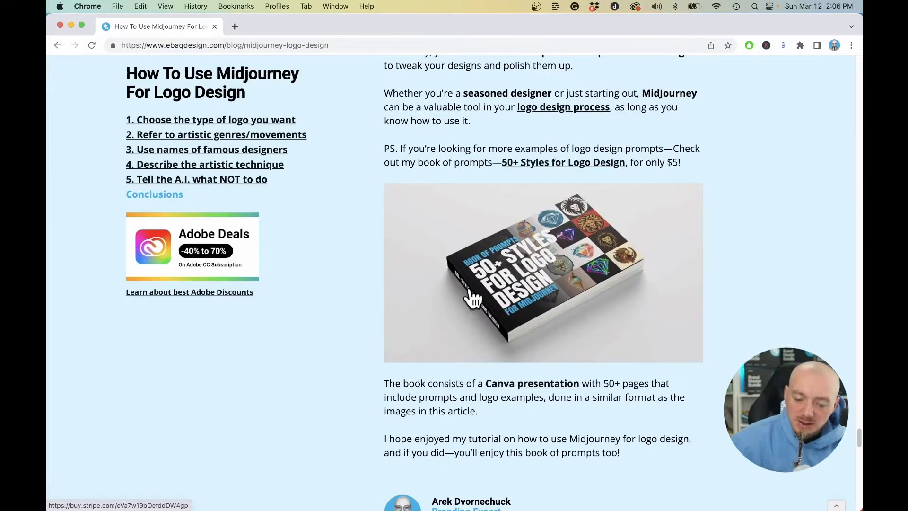
pyautogui.moveTo(474, 282)
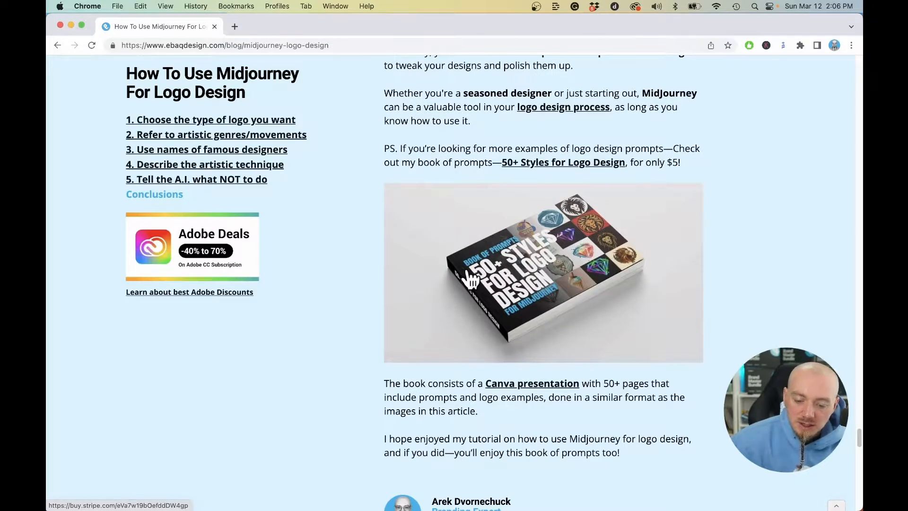
pyautogui.moveTo(538, 306)
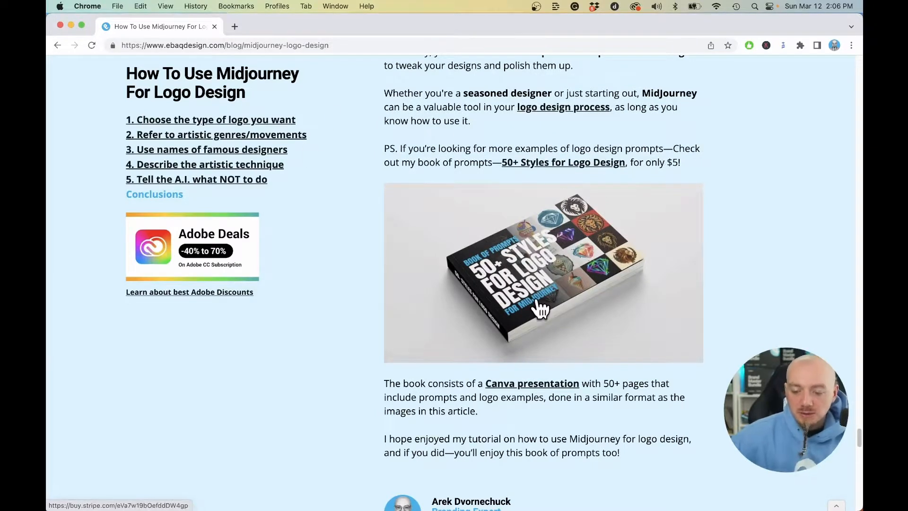
pyautogui.moveTo(521, 252)
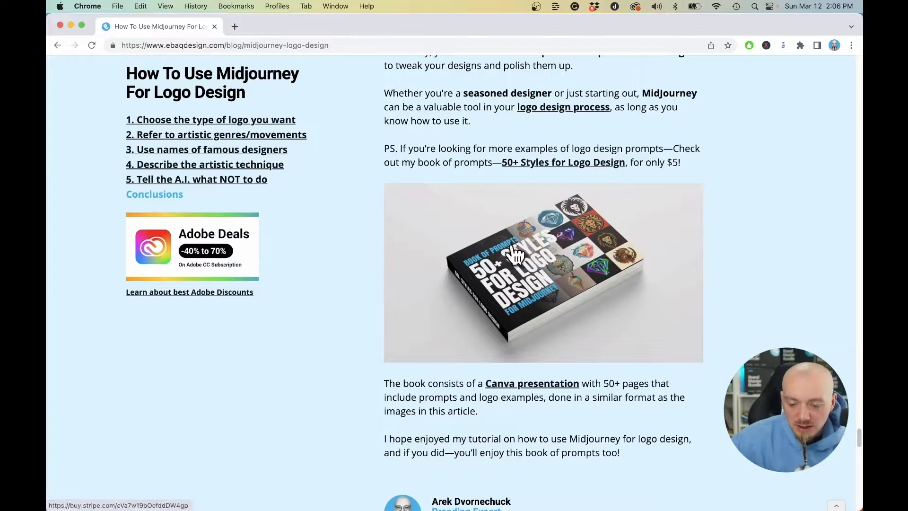
pyautogui.moveTo(532, 218)
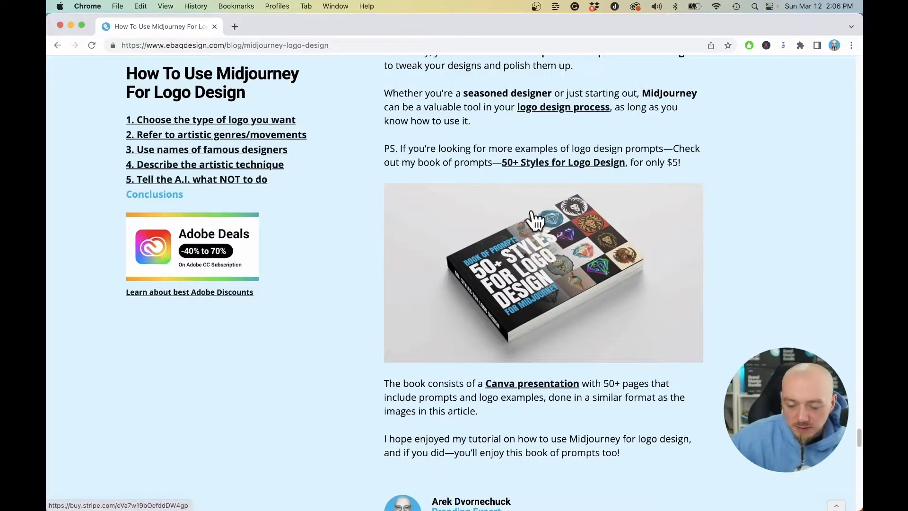
pyautogui.moveTo(562, 216)
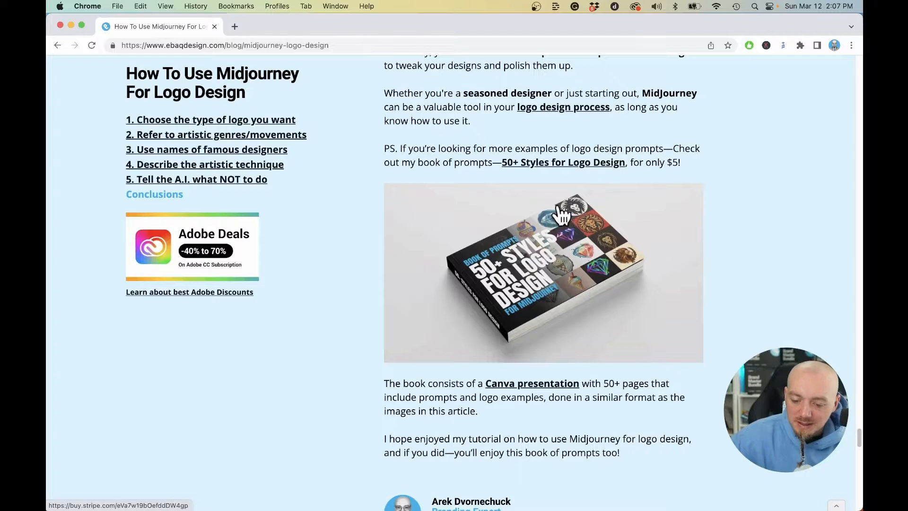
pyautogui.moveTo(530, 224)
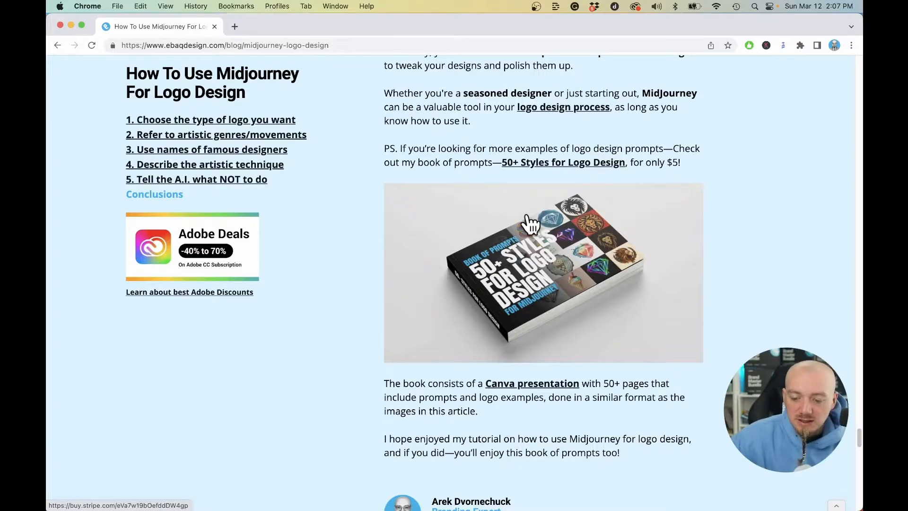
pyautogui.moveTo(571, 208)
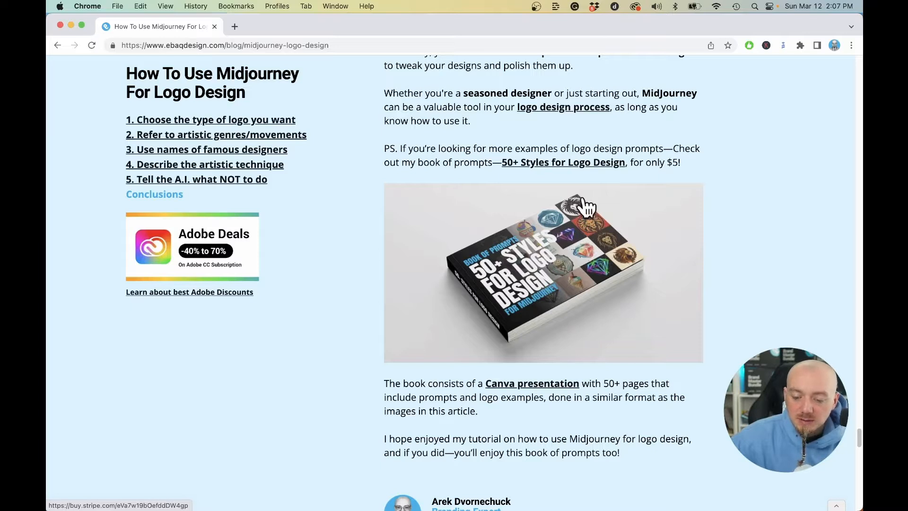
pyautogui.scroll(-3)
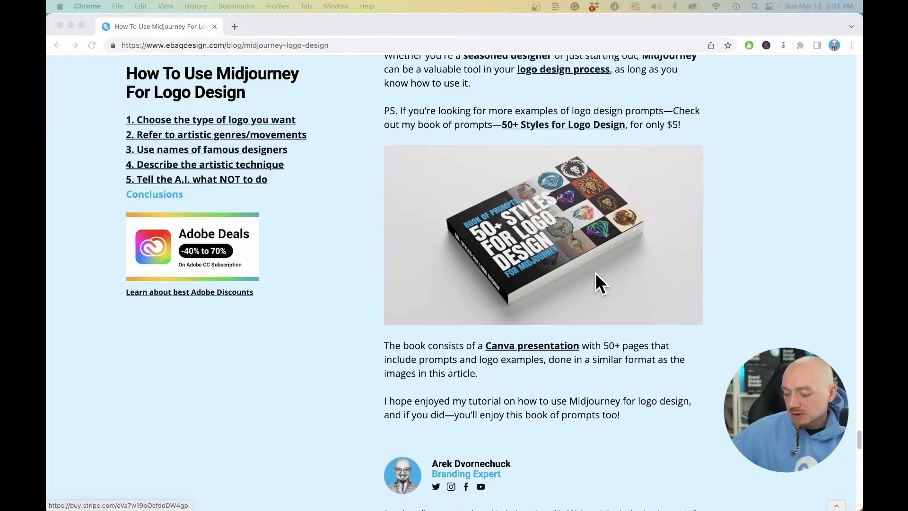